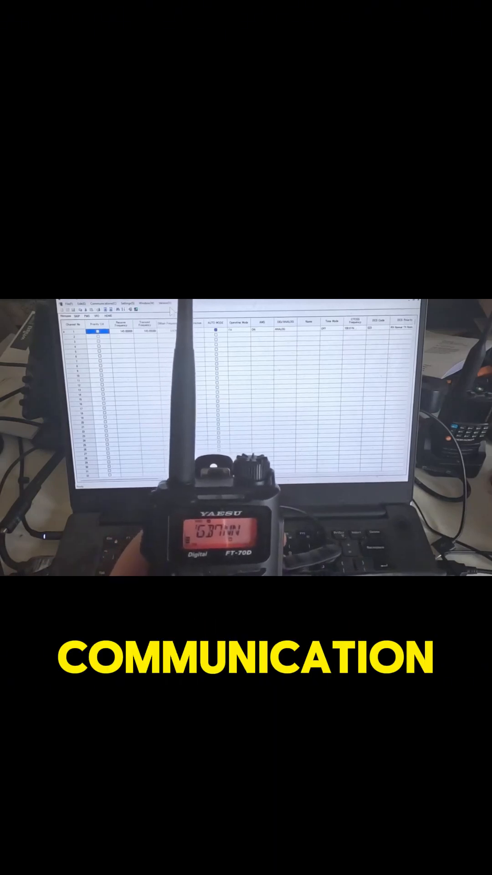
# - Choose Get Data From FT-70D from the Communication menu to show the read instructions
pyautogui.click(105, 319)
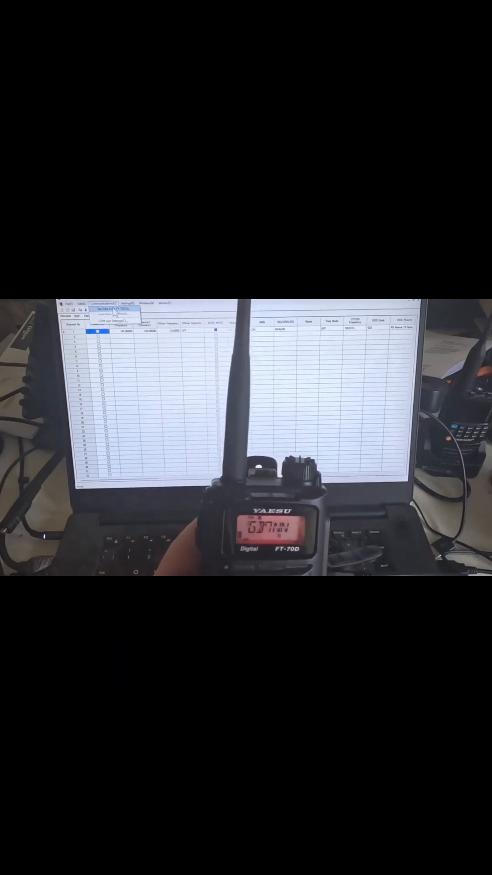
pyautogui.click(108, 309)
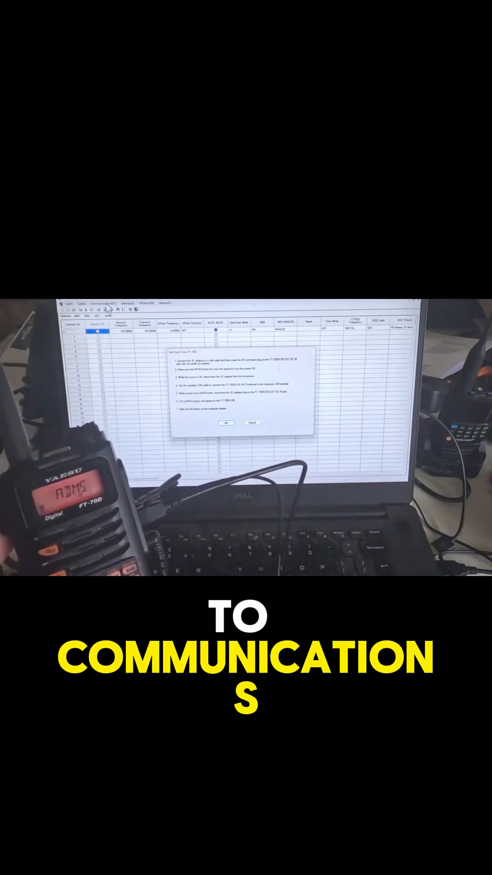
# - Confirm the instructions, retry the failed read, and begin the memory download from the radio
pyautogui.click(226, 422)
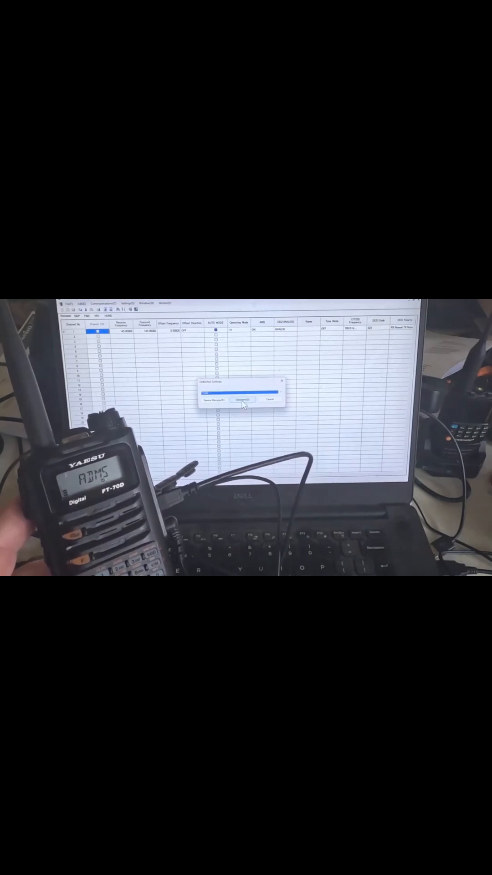
pyautogui.click(242, 400)
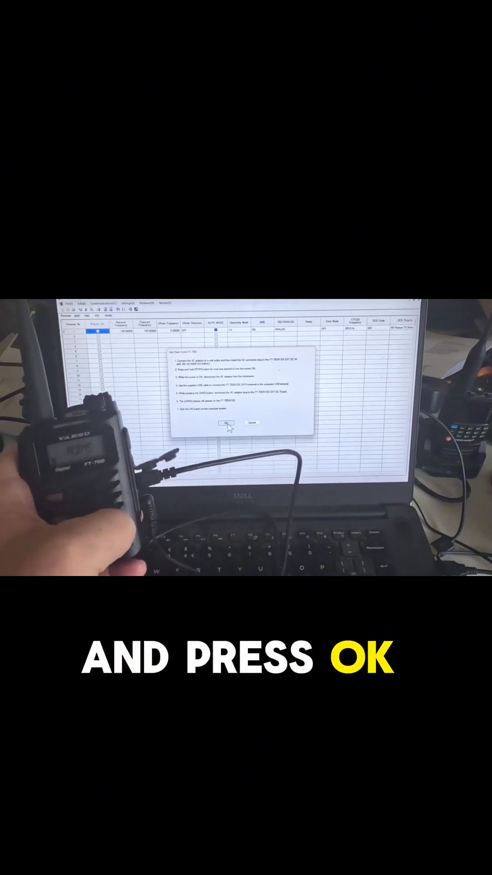
pyautogui.click(225, 422)
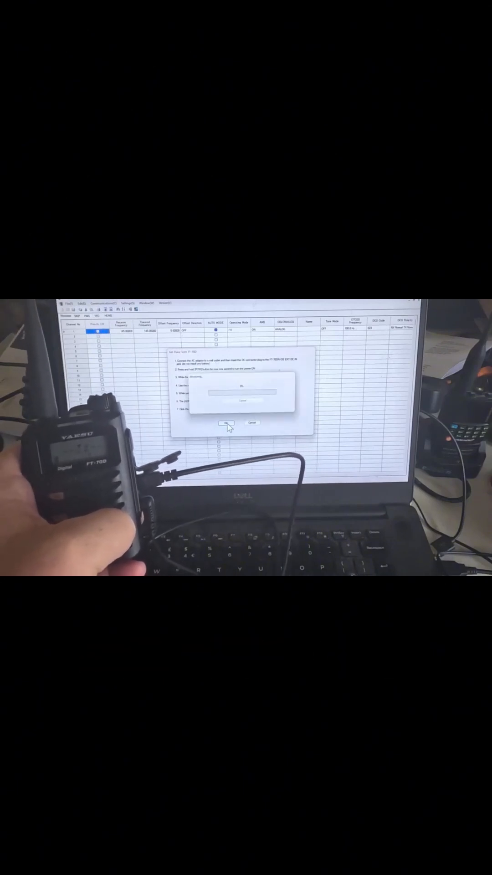